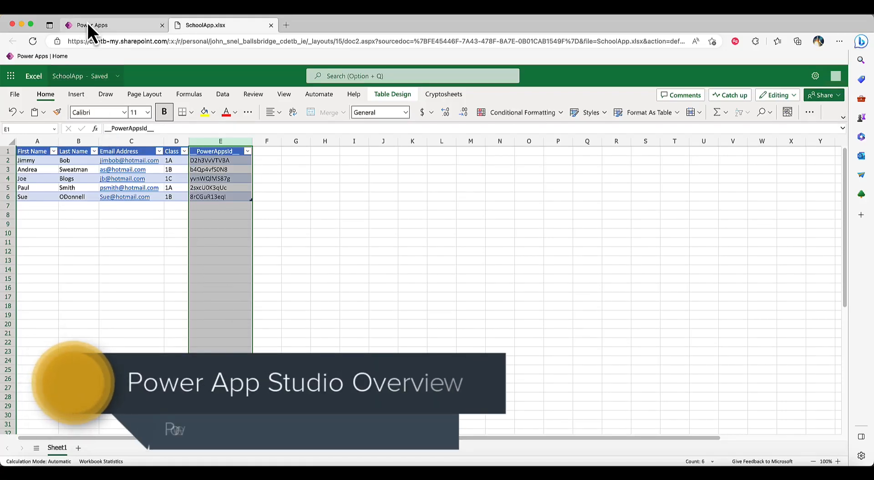
- Switch from the SchoolApp.xlsx tab to the SchoolApp app in Power Apps Studio
click(91, 25)
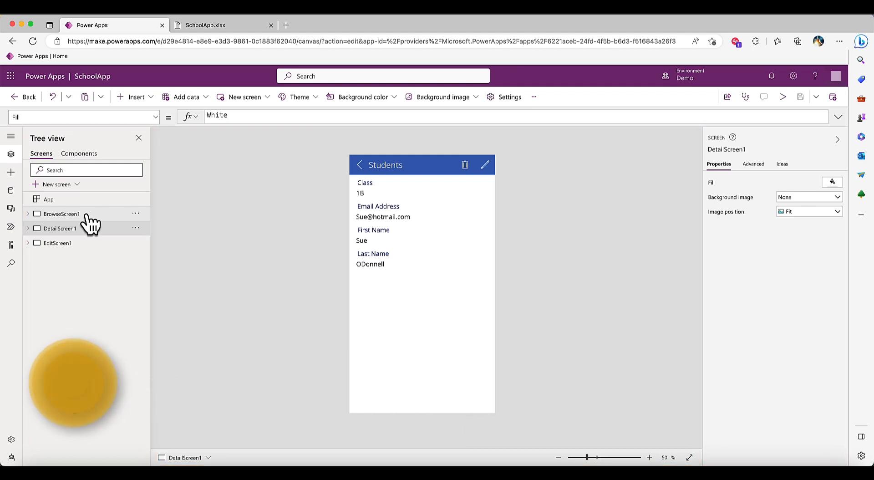
- Show BrowseScreen1 and inspect Rectangle11, TextSearchBox1, IconNewItem1 and LblAppName1 in Tree view
click(62, 214)
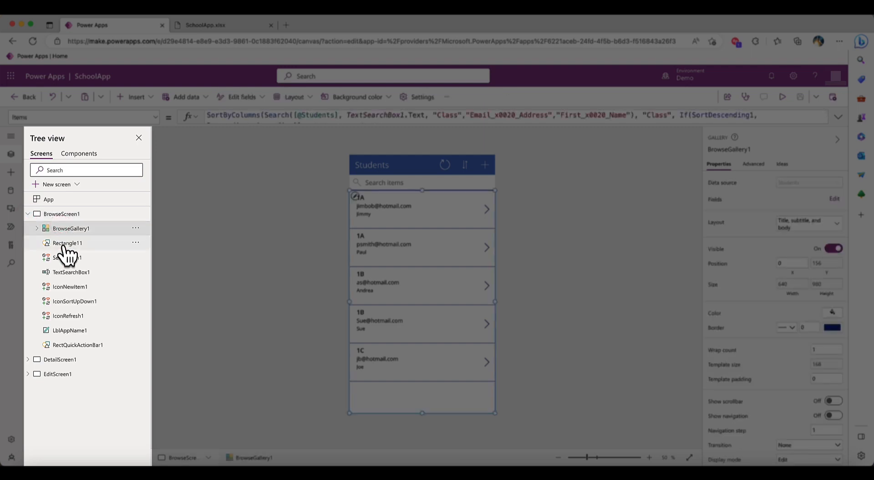
click(67, 242)
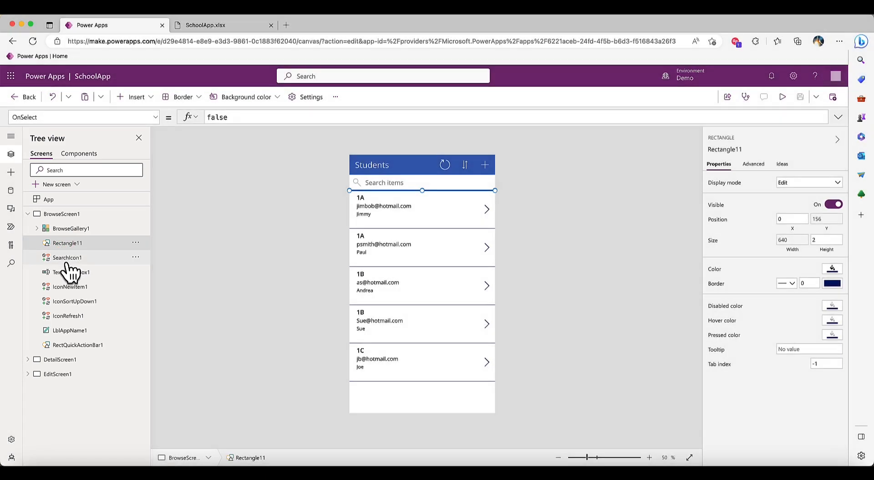
click(71, 272)
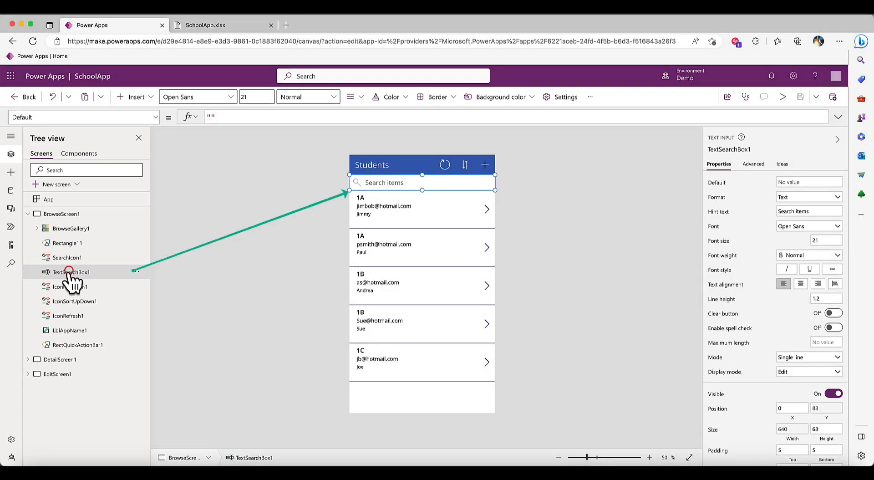
click(69, 287)
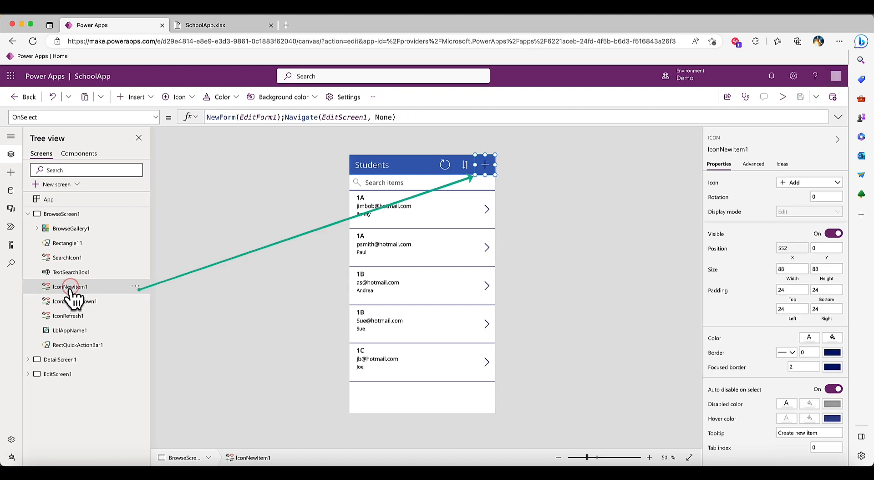
click(69, 331)
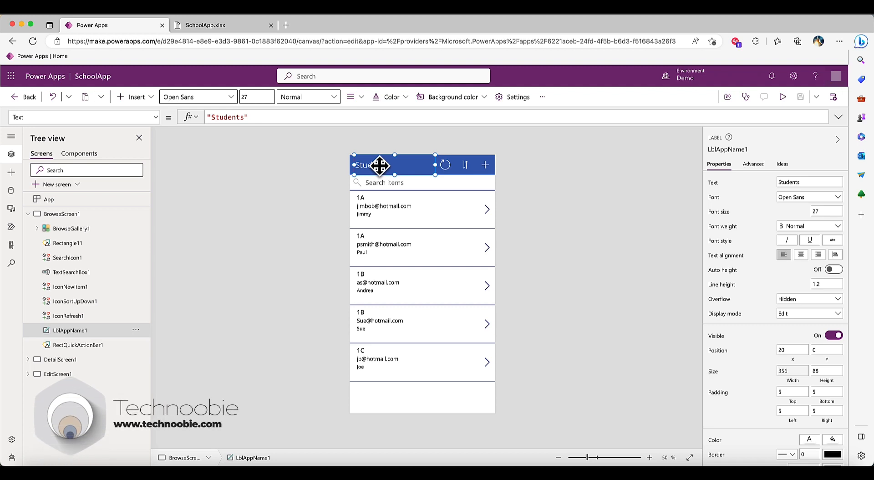
- Replace LblAppName1's Text property 'Students' with 'Mentors' in the properties pane
text(Mentors)
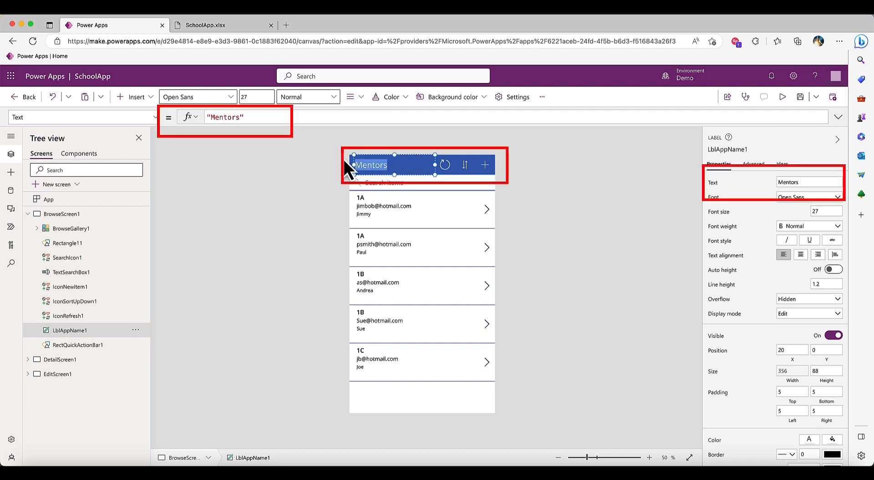
text(Student)
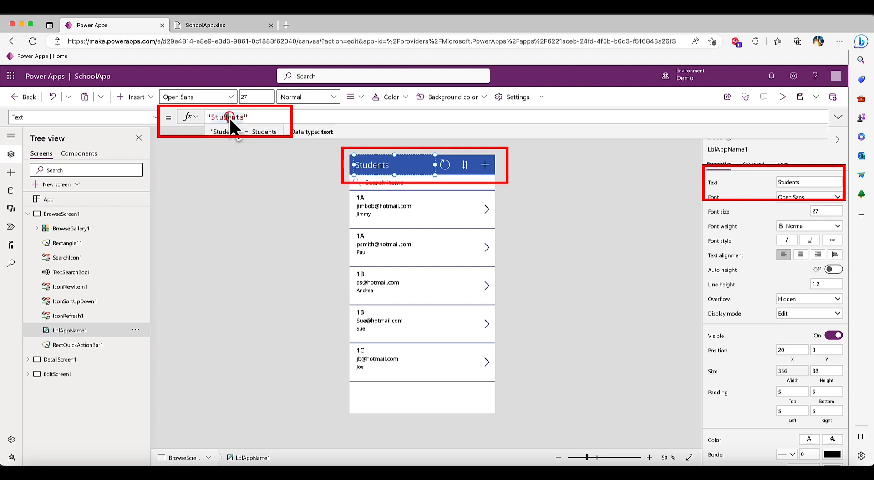
click(809, 182)
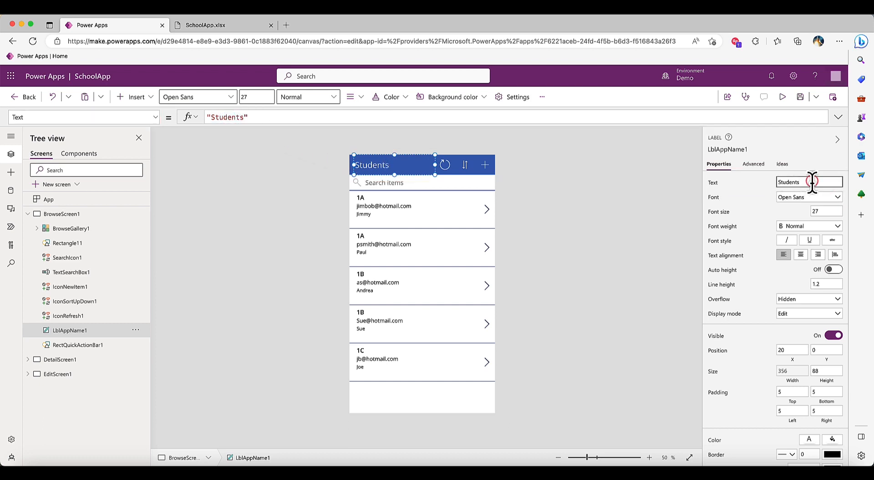
key(Backspace)
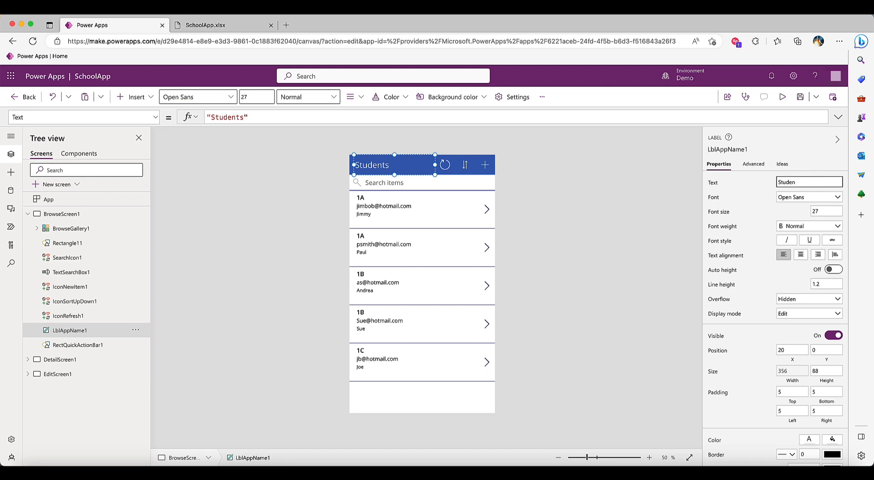
click(810, 182)
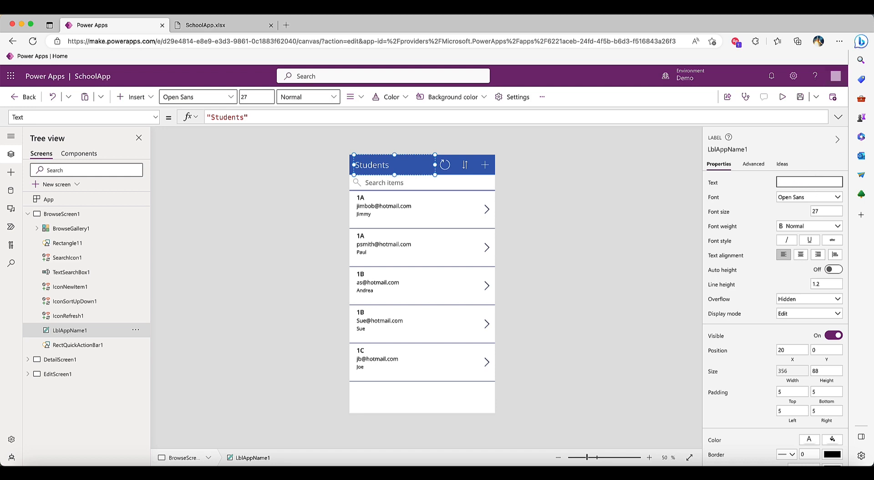
text(Mentors)
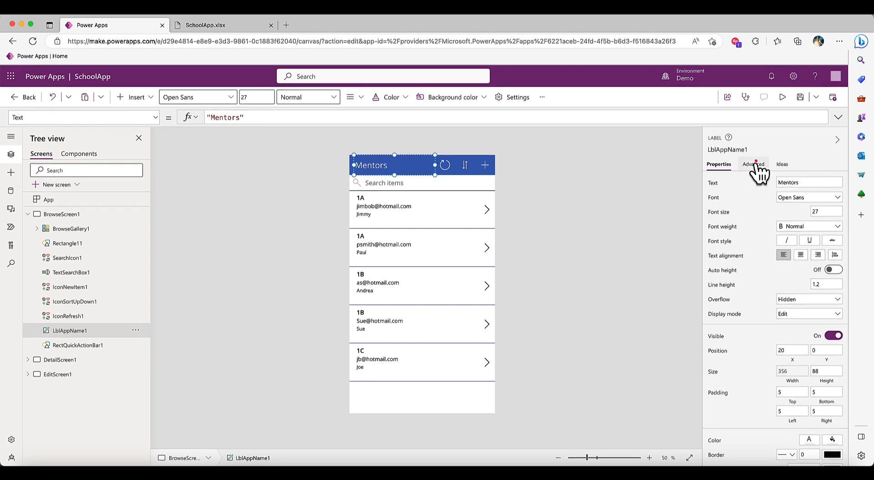
- Set the title label's Text formula back to 'Students' on the Advanced tab
click(754, 164)
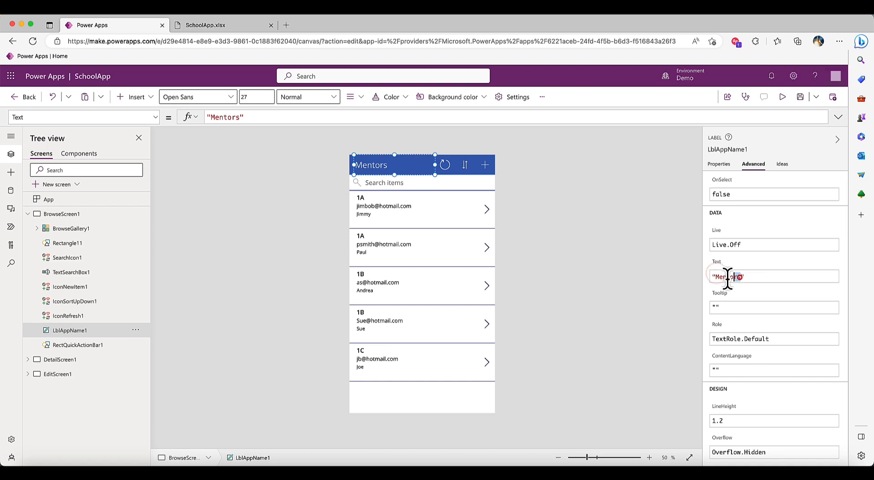
text(S")
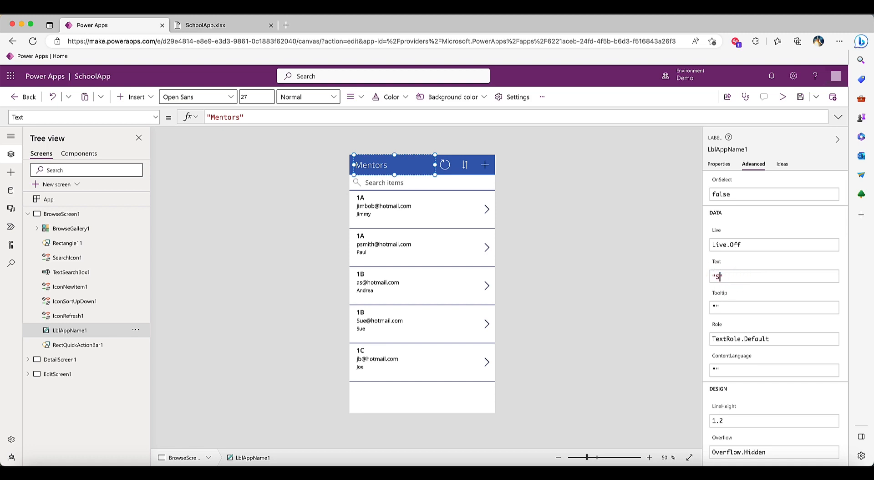
text(tuden)
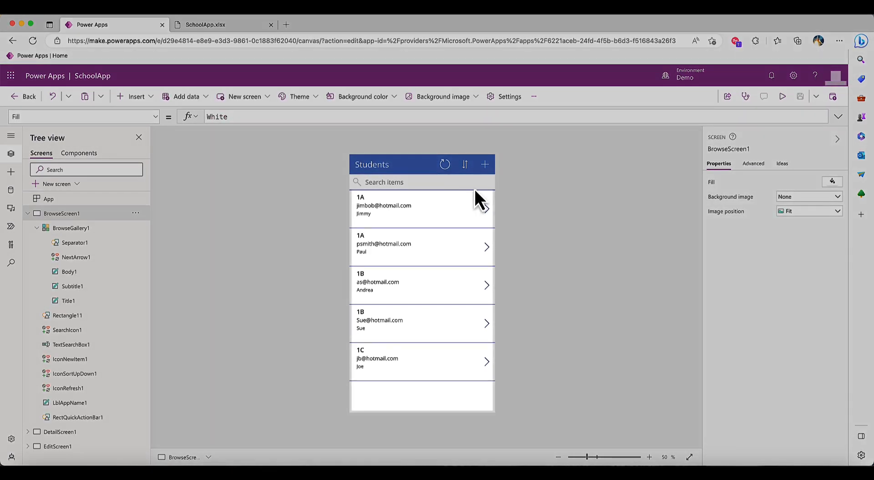
click(361, 197)
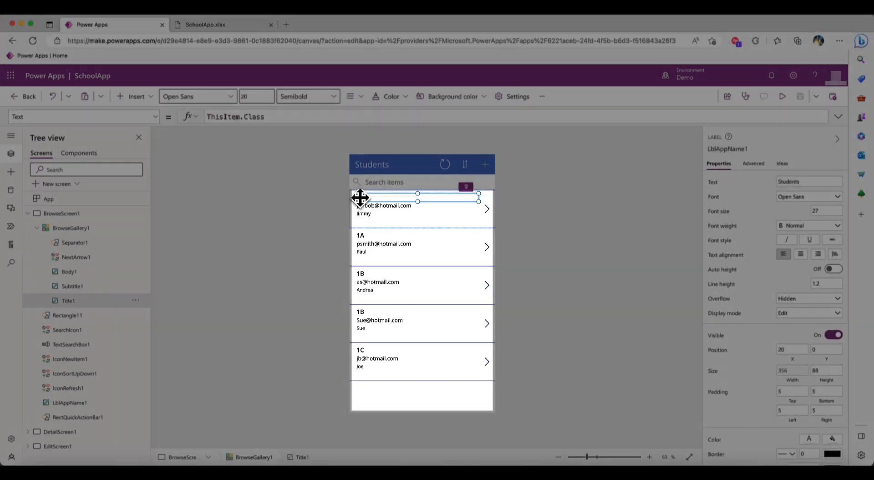
click(69, 271)
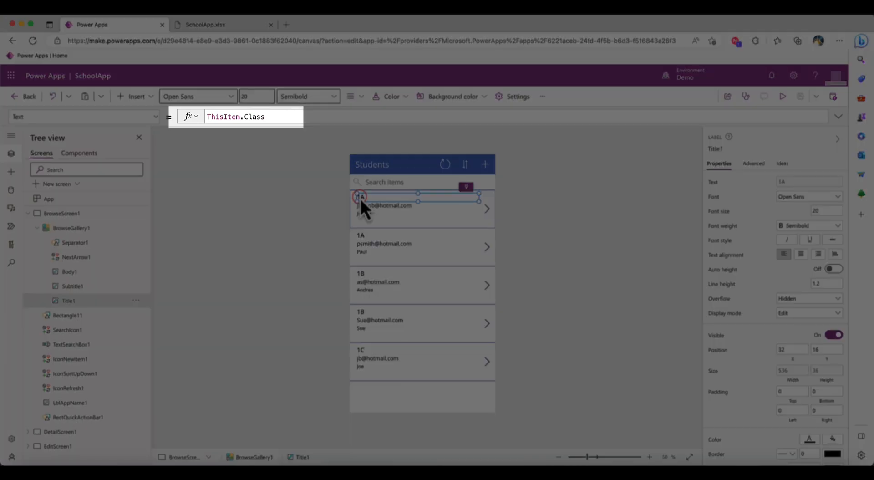
click(378, 205)
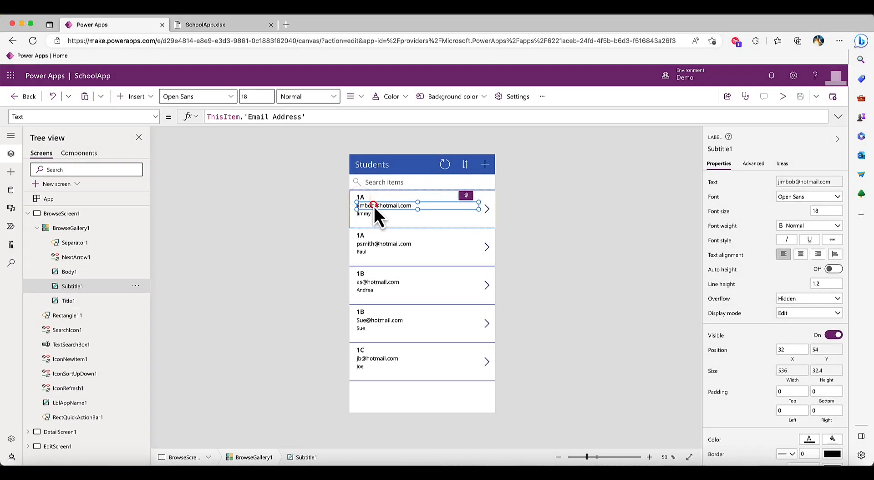
click(363, 214)
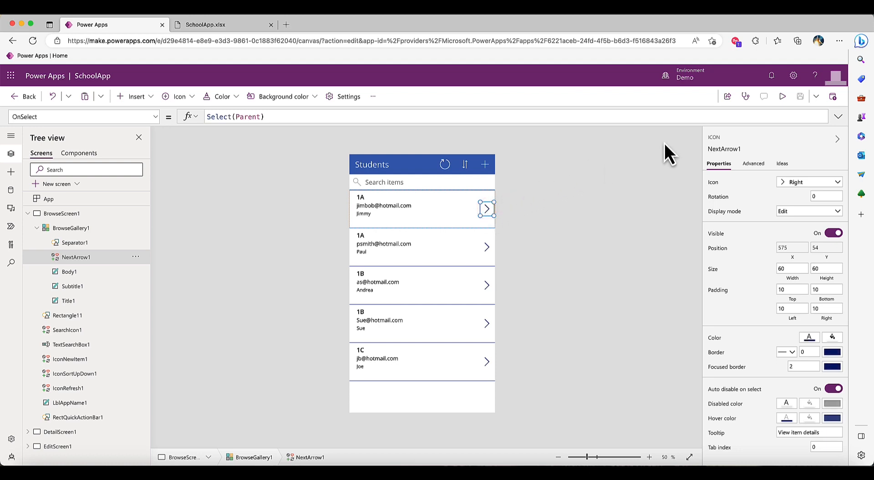
mouse_move(782, 96)
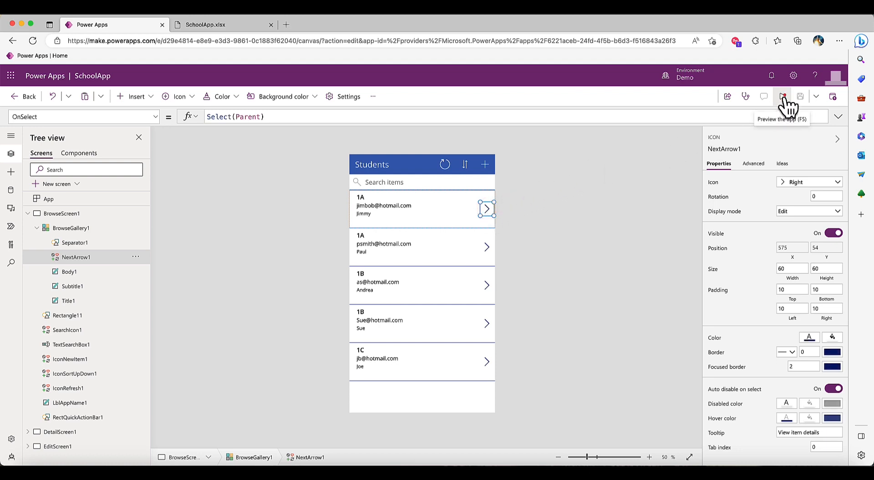
- Preview the app, open the first student's details and a blank new-student form, then exit
click(782, 96)
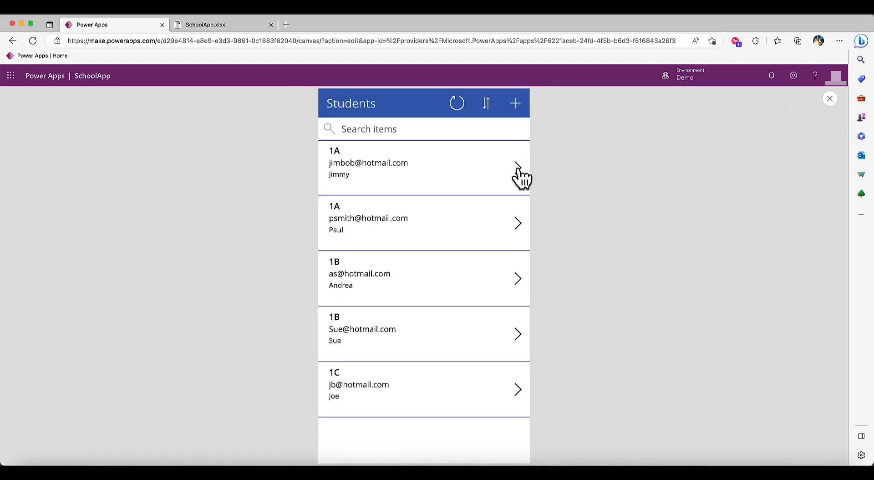
click(518, 168)
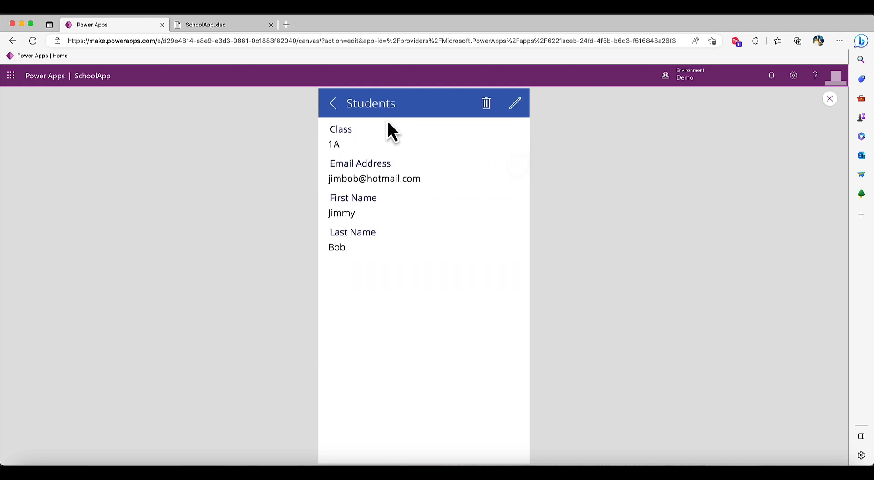
click(333, 103)
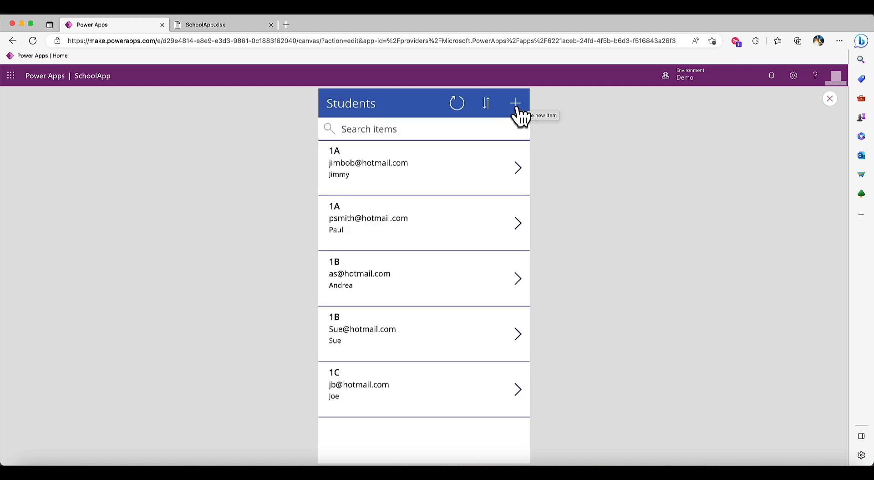
click(516, 104)
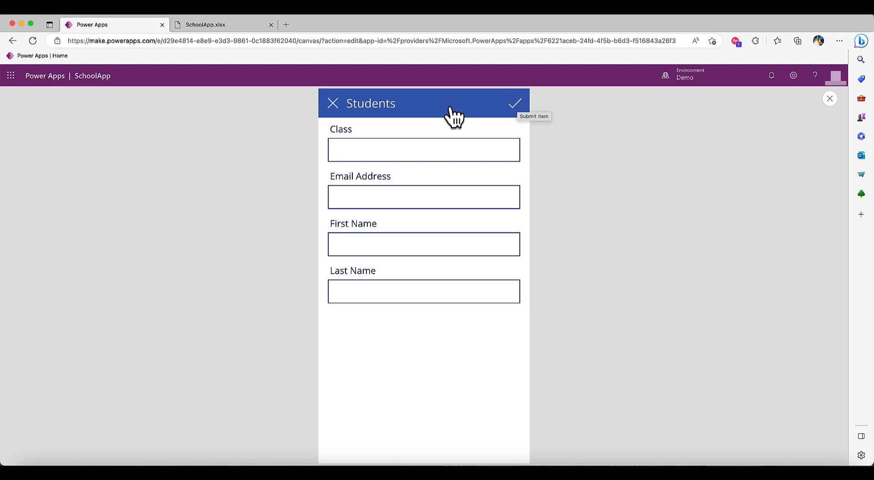
click(334, 103)
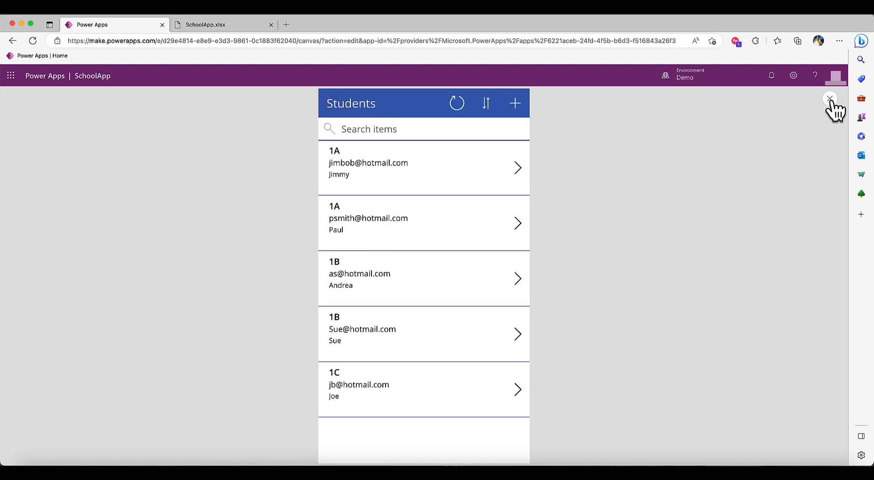
click(830, 97)
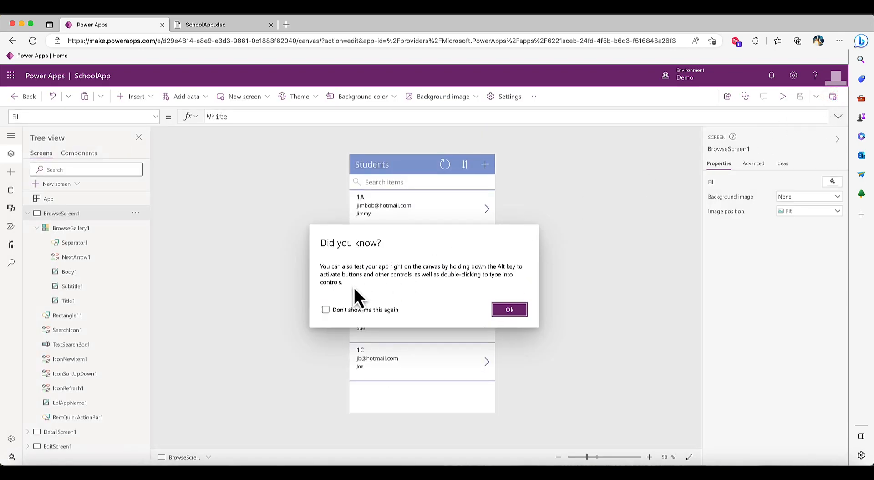
- Dismiss the 'Did you know' tip and return from DetailScreen1 to BrowseScreen1
click(509, 309)
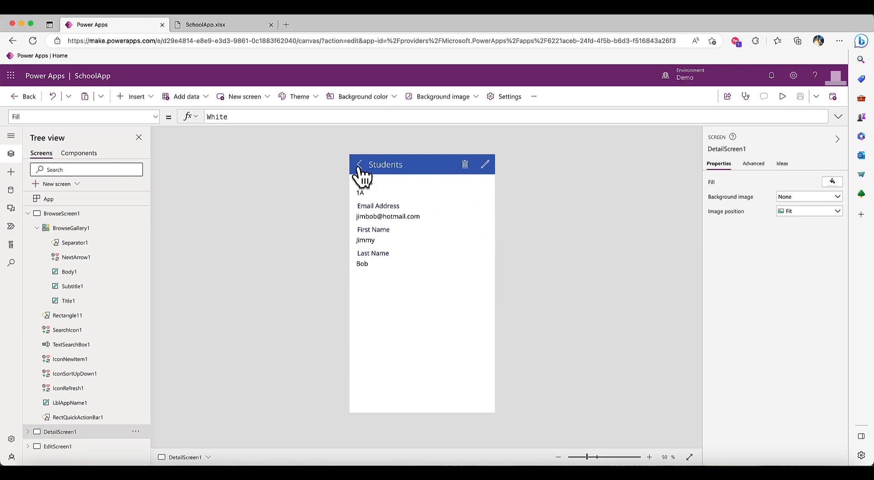
click(360, 165)
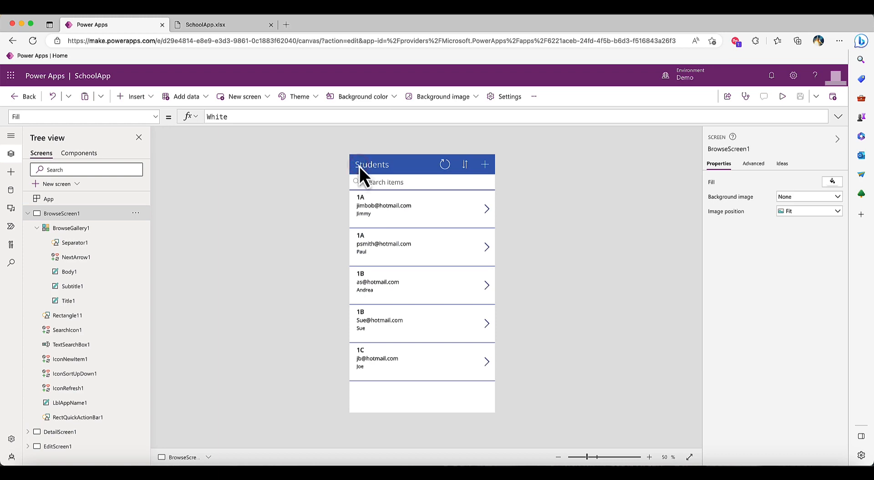